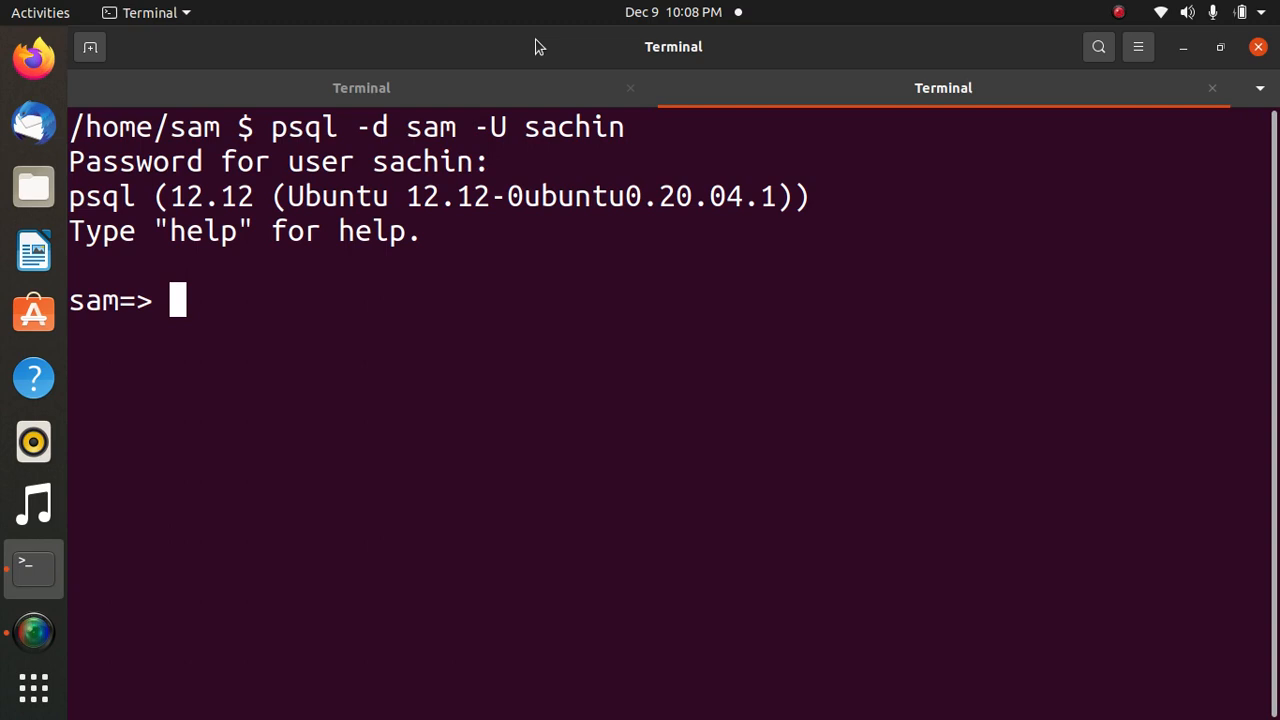
Run select * from players; in psql, listing the three players with runs and matches
{"action": "type", "text": "se"}
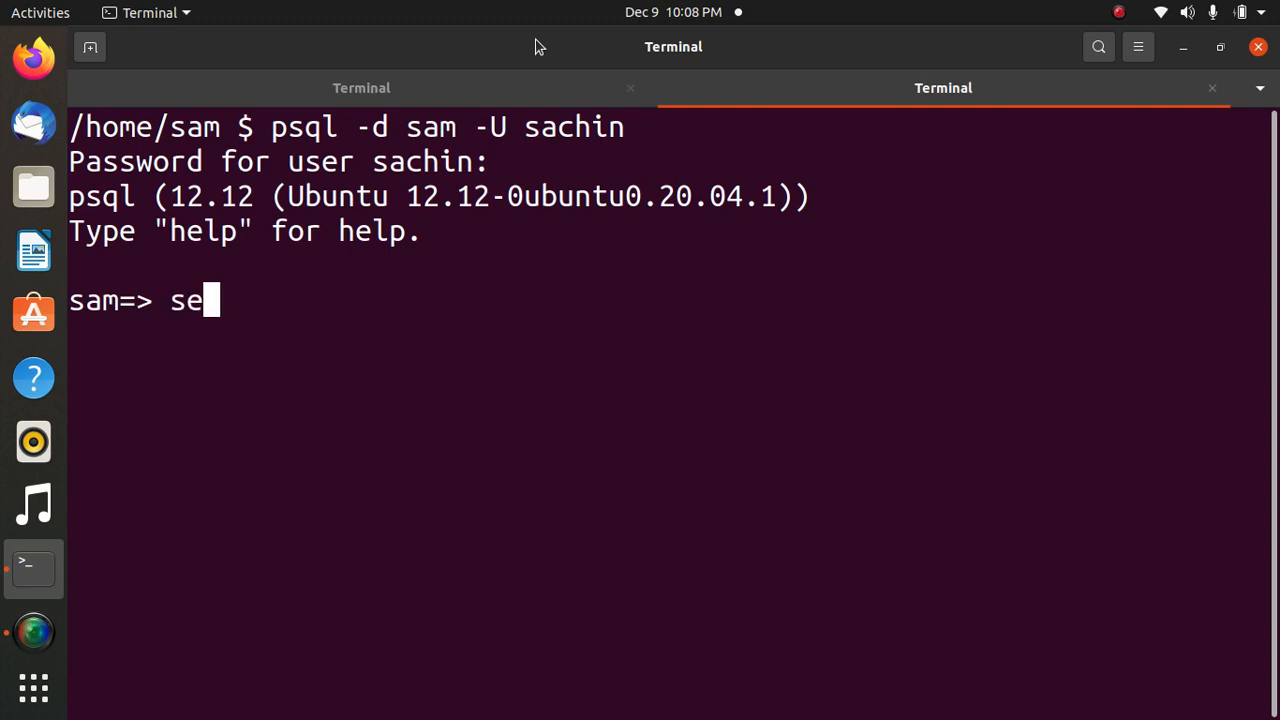
{"action": "type", "text": "lect"}
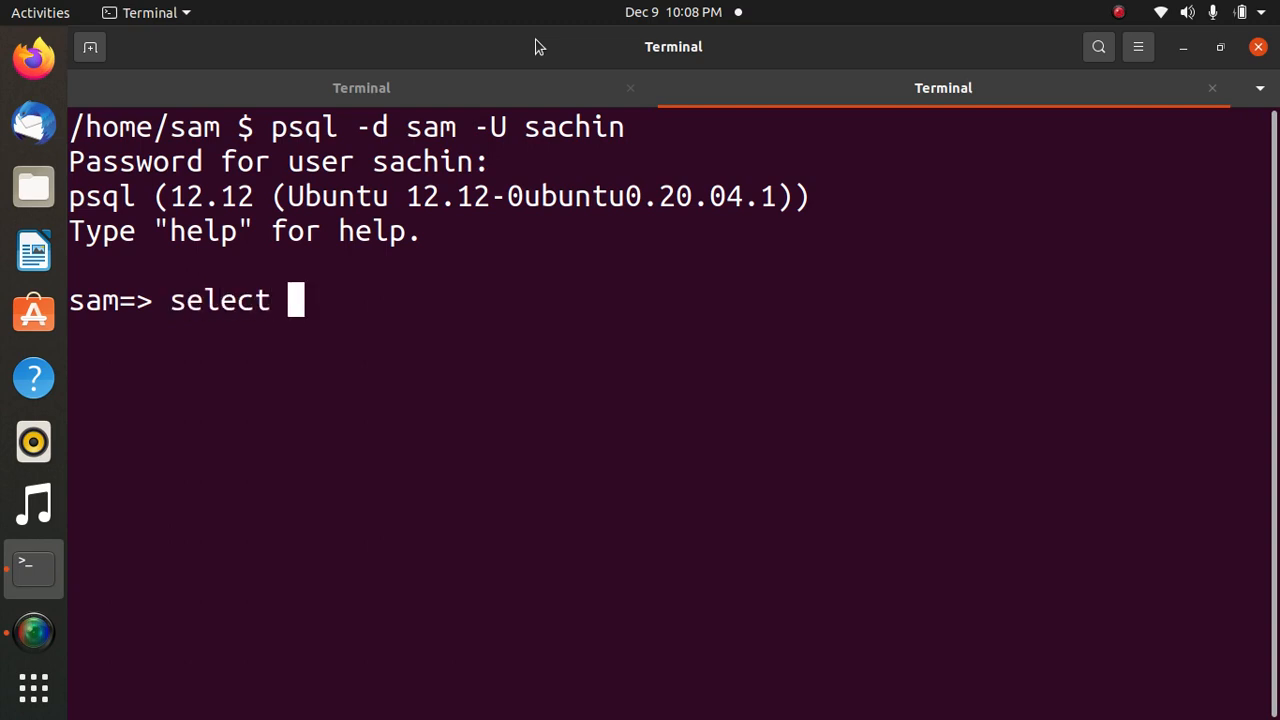
{"action": "type", "text": "* from"}
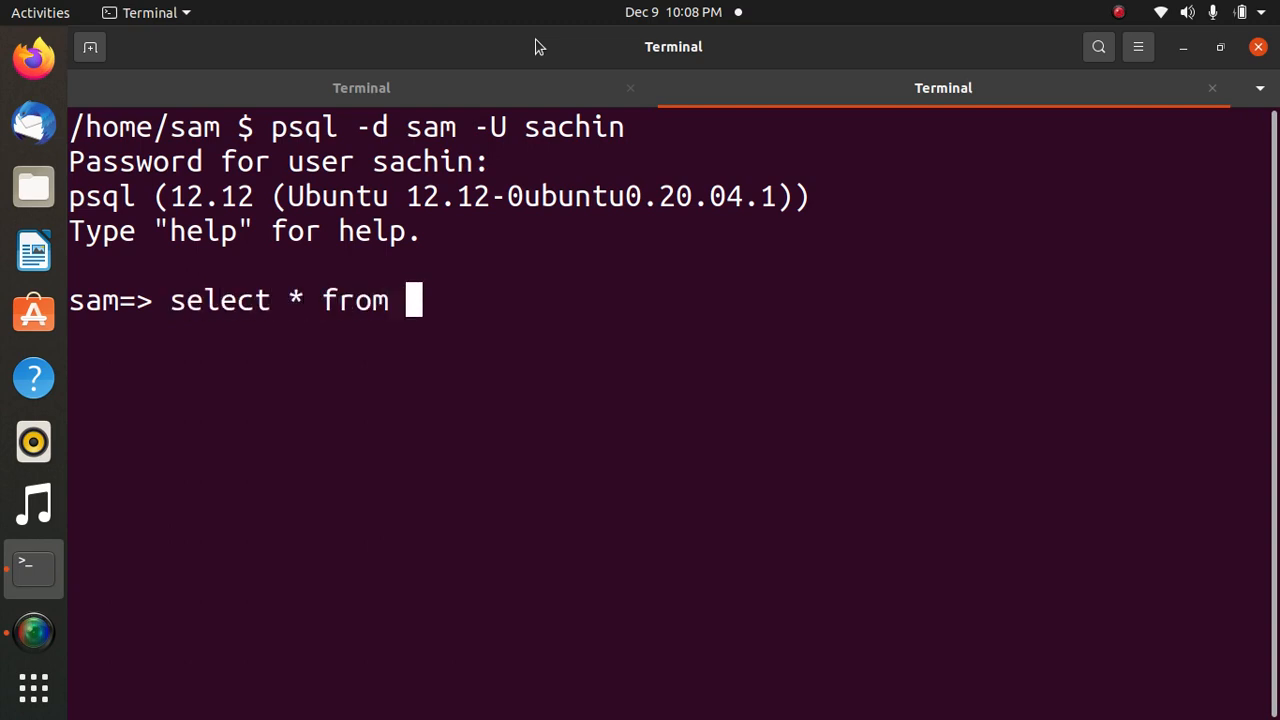
{"action": "type", "text": "players"}
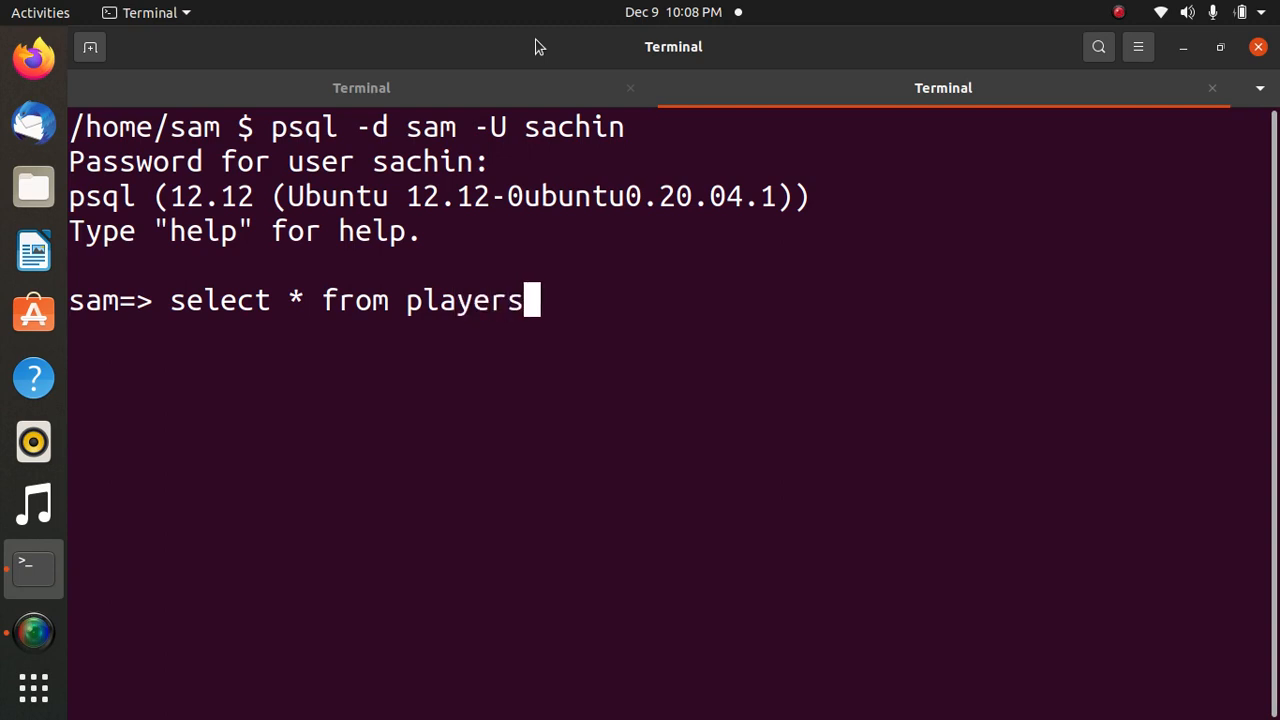
{"action": "key", "text": "Return"}
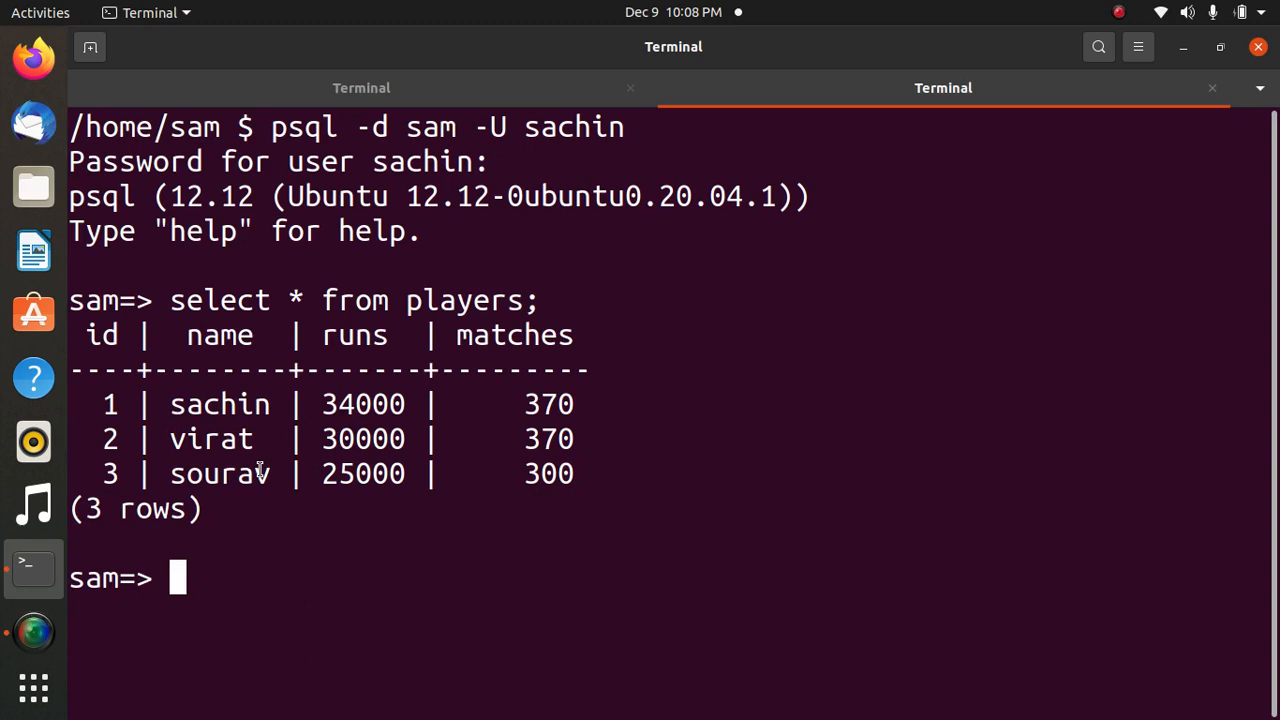
{"action": "type", "text": "\\! vim fun1.sql"}
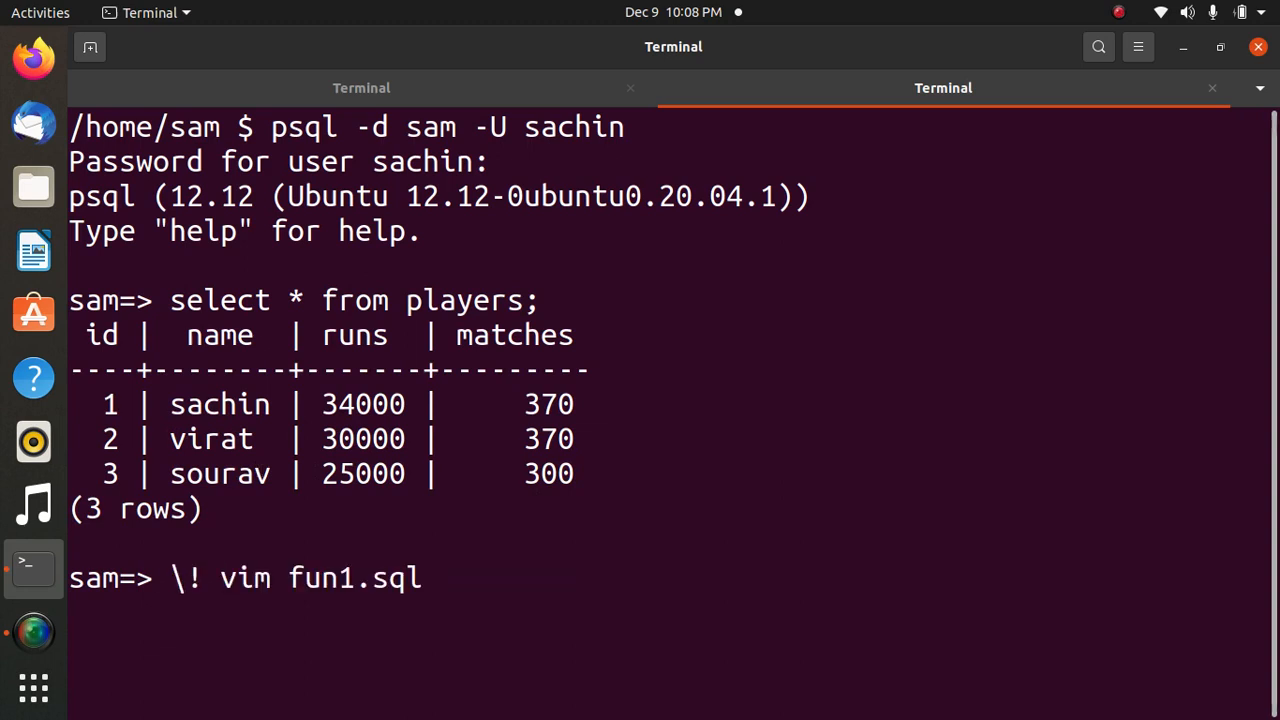
{"action": "key", "text": "Return"}
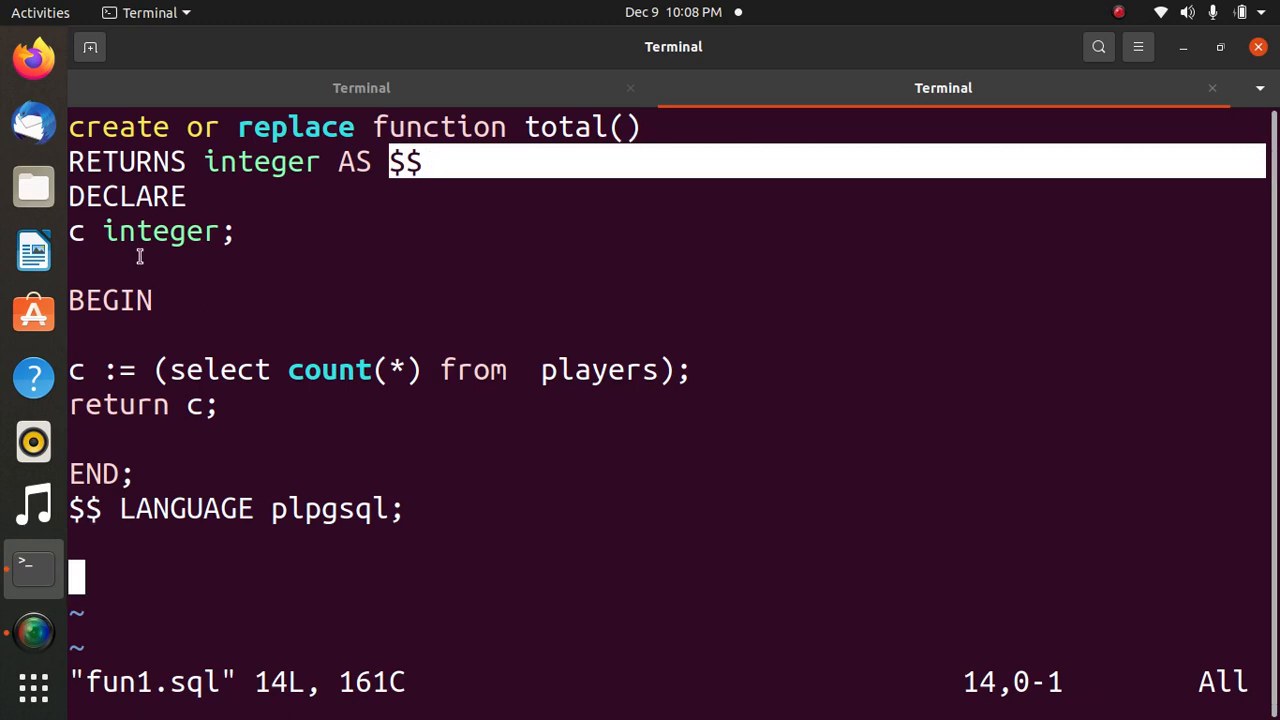
{"action": "mouse_move", "coordinate": [150, 231]}
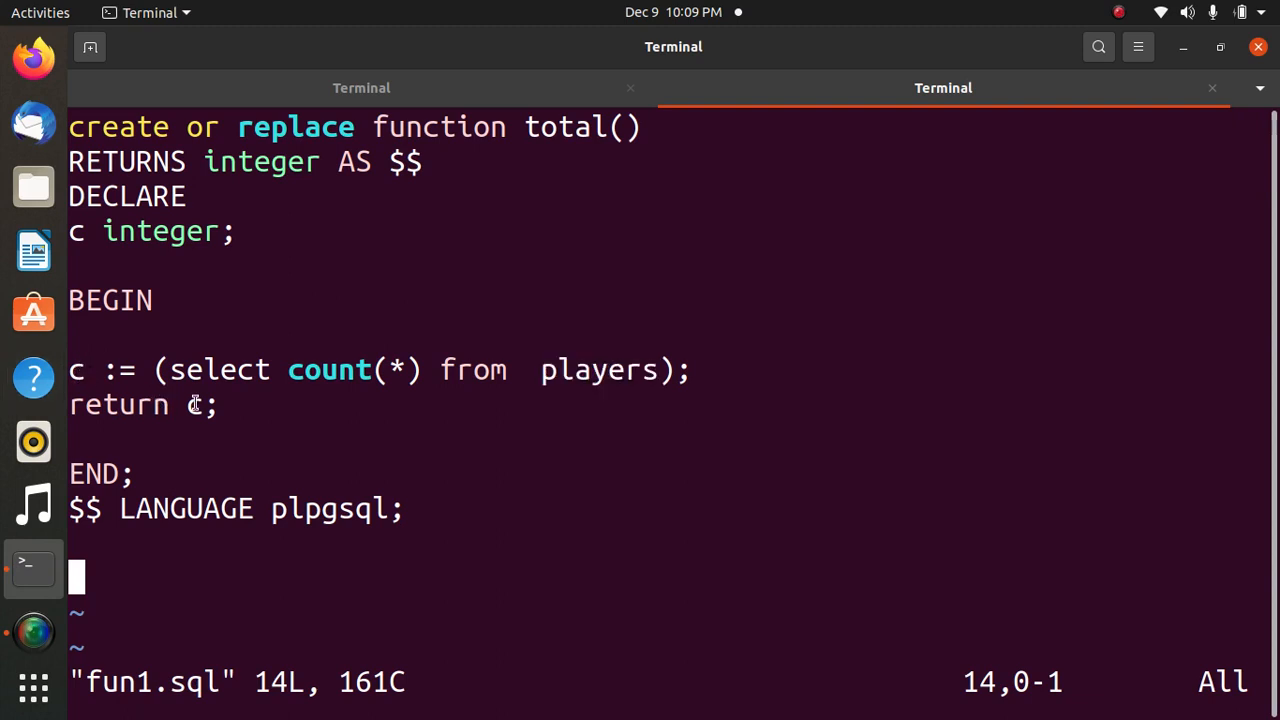
{"action": "double_click", "coordinate": [261, 161]}
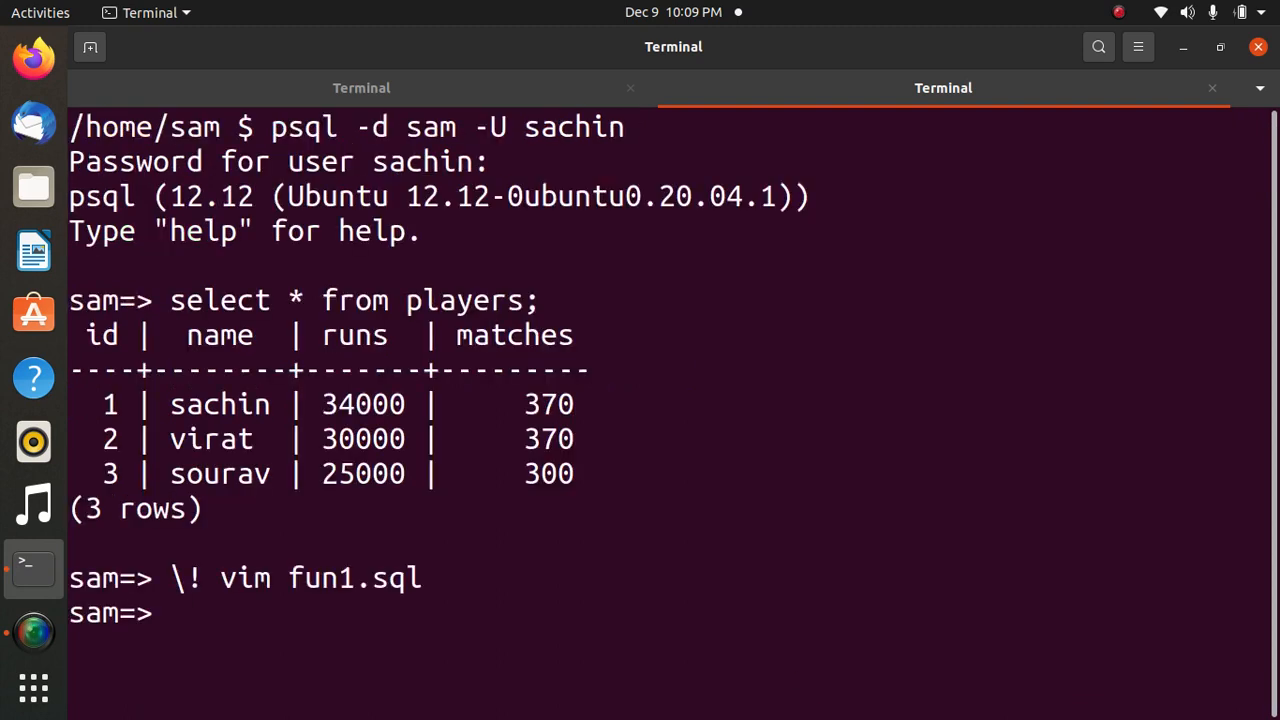
View fun1.sql in vim, load it with \i to create total(), then call select total()
{"action": "type", "text": "\\! vim fun1.sql"}
{"action": "type", "text": "select total();"}
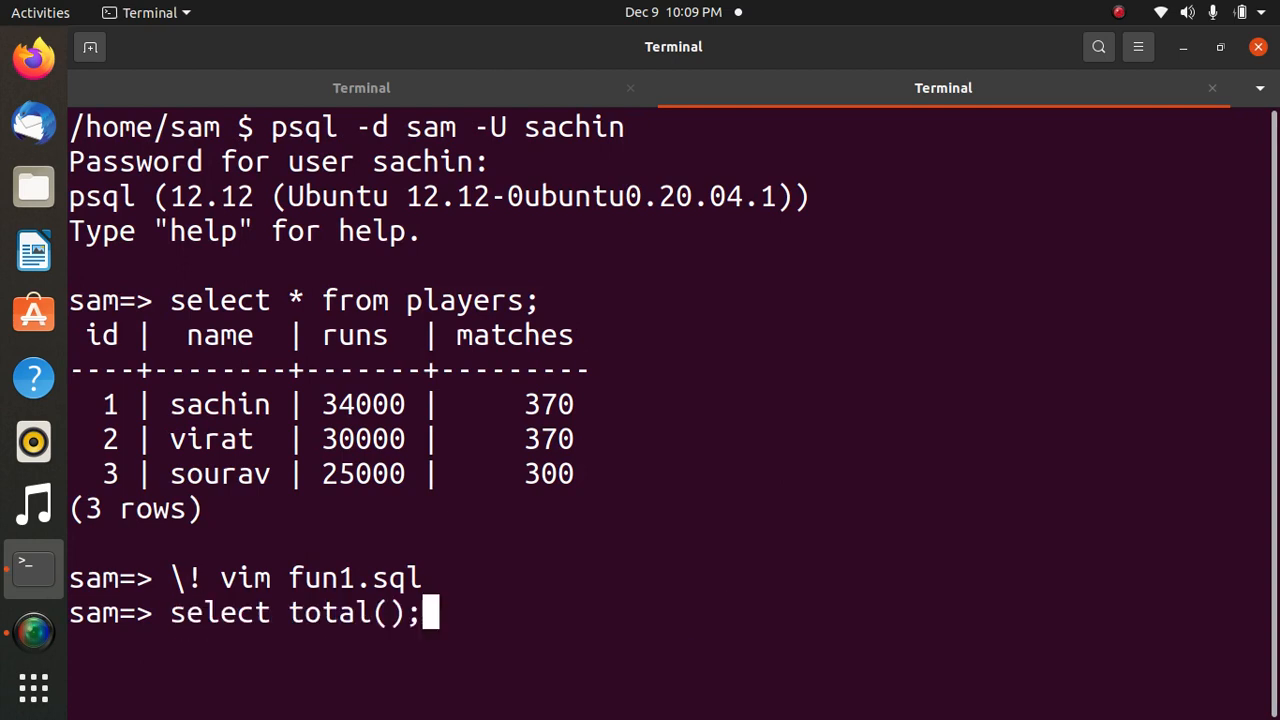
{"action": "type", "text": "\\i fun1.sql"}
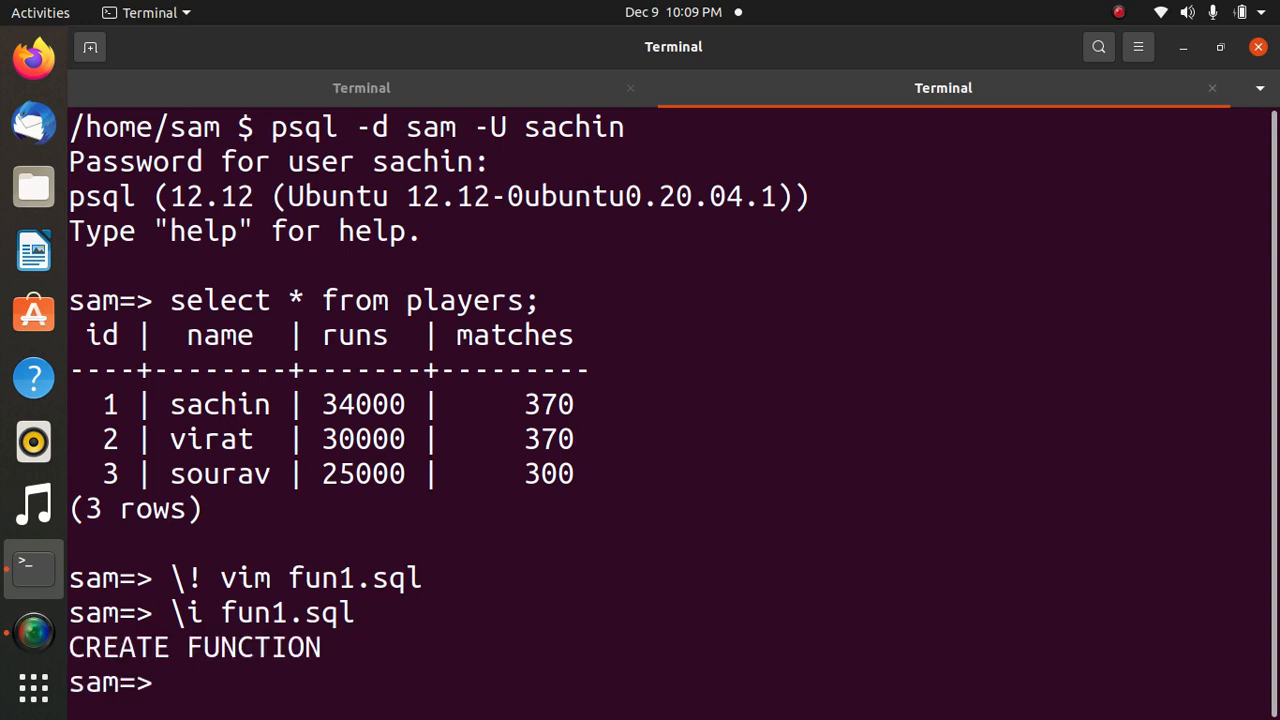
{"action": "type", "text": "select"}
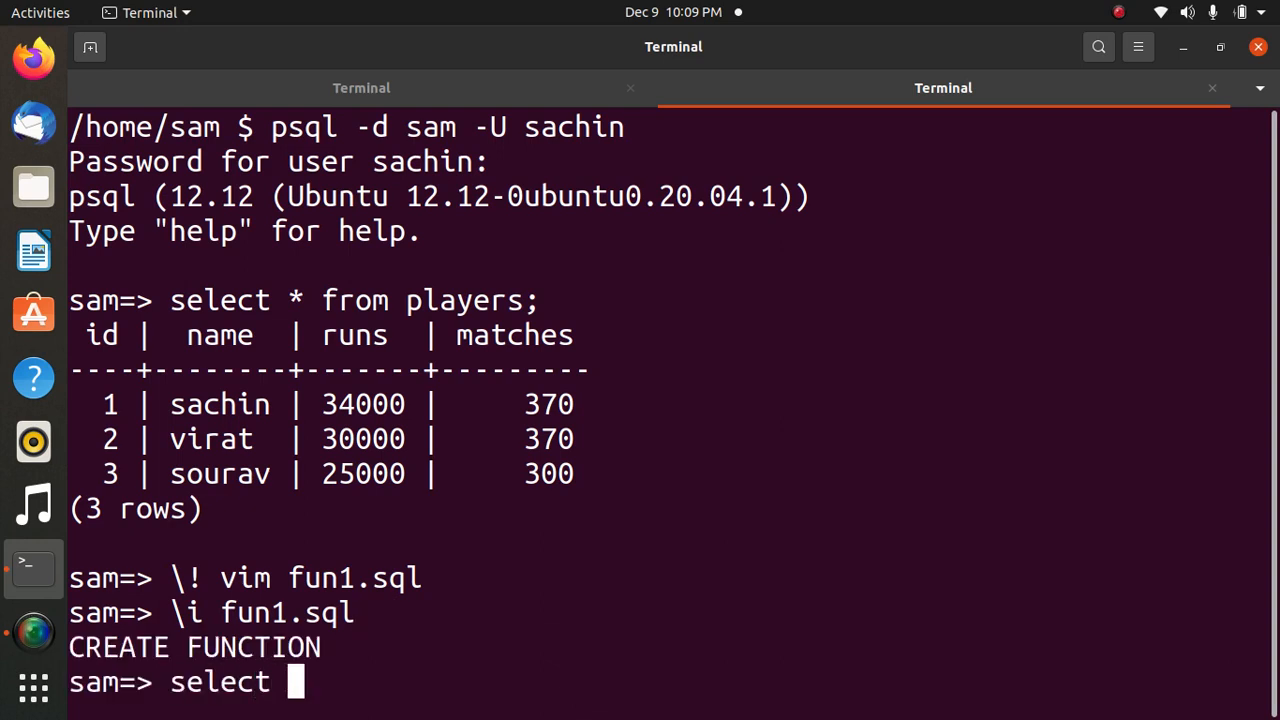
{"action": "type", "text": "total"}
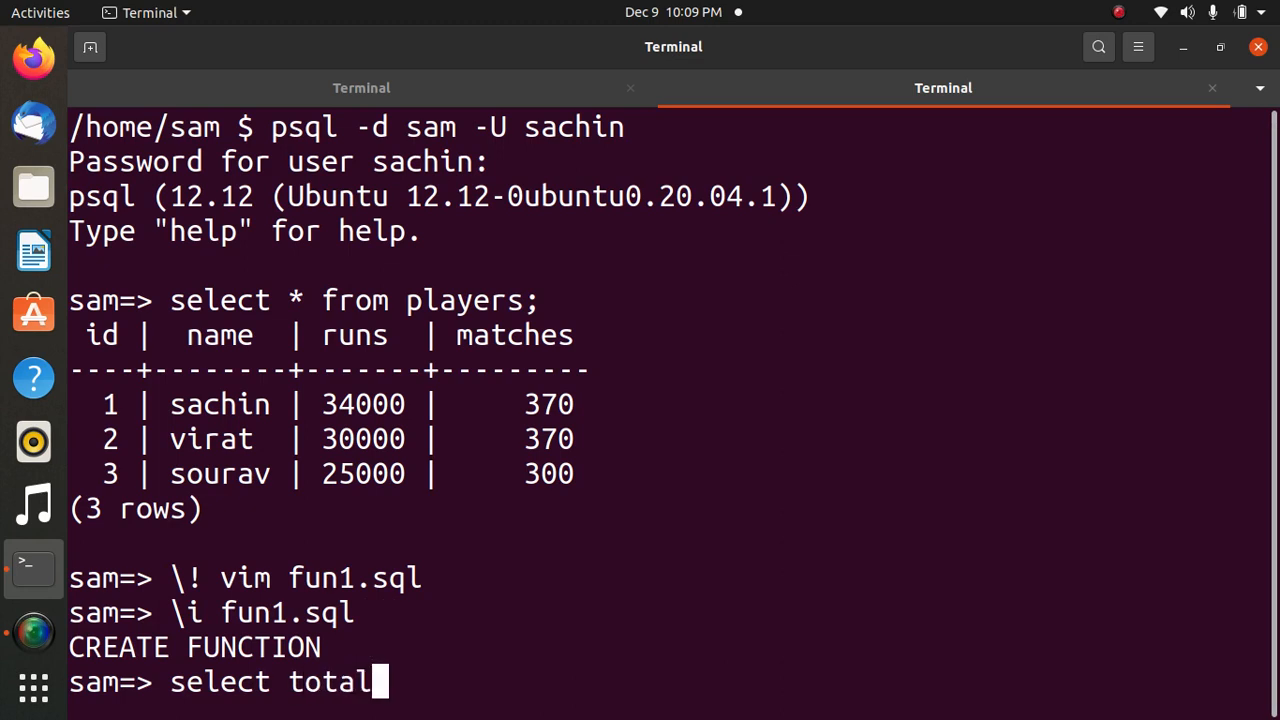
{"action": "type", "text": "();"}
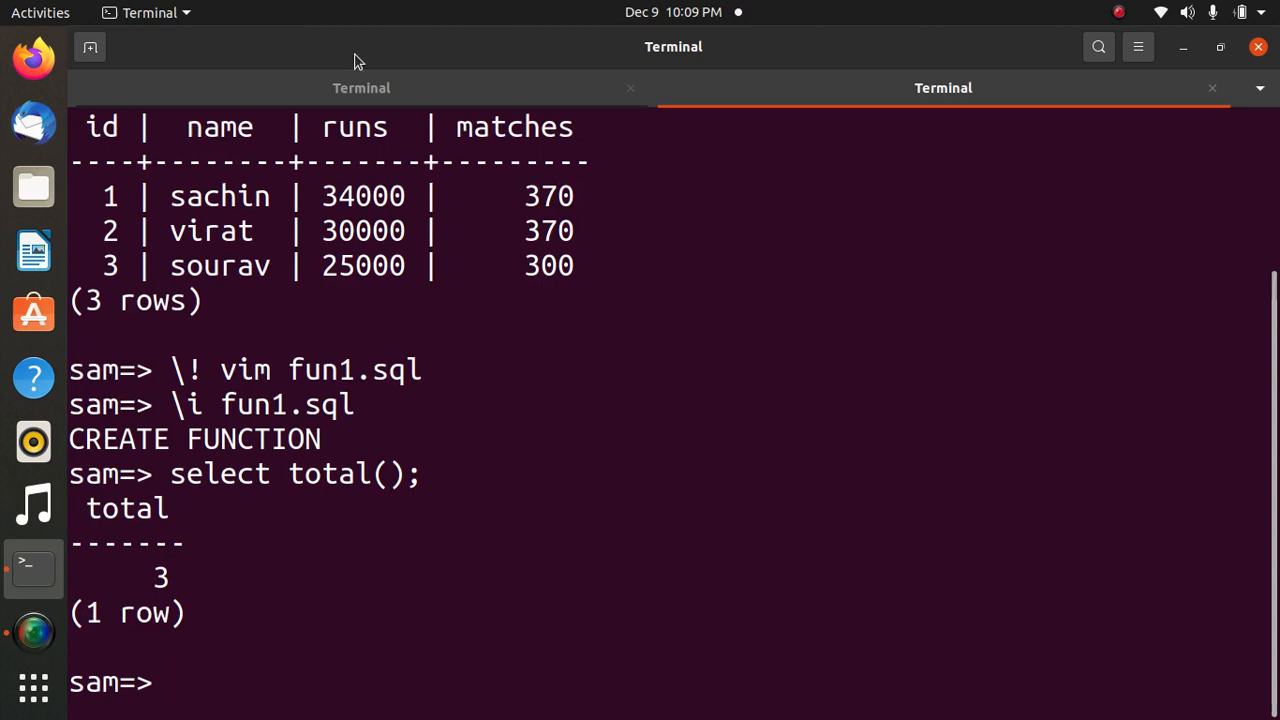
Open Execute_fun.py in vim from the flask_db project shell tab
{"action": "left_click", "coordinate": [362, 88]}
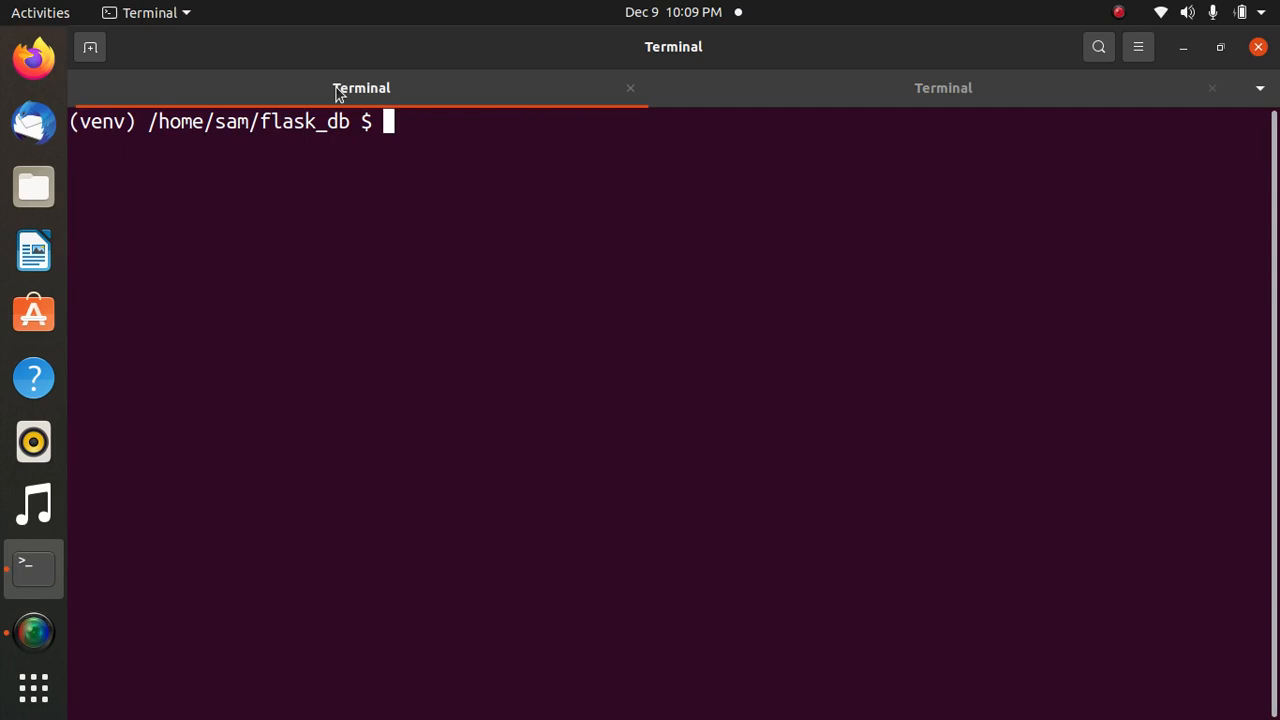
{"action": "type", "text": "vim Execute_fun.py"}
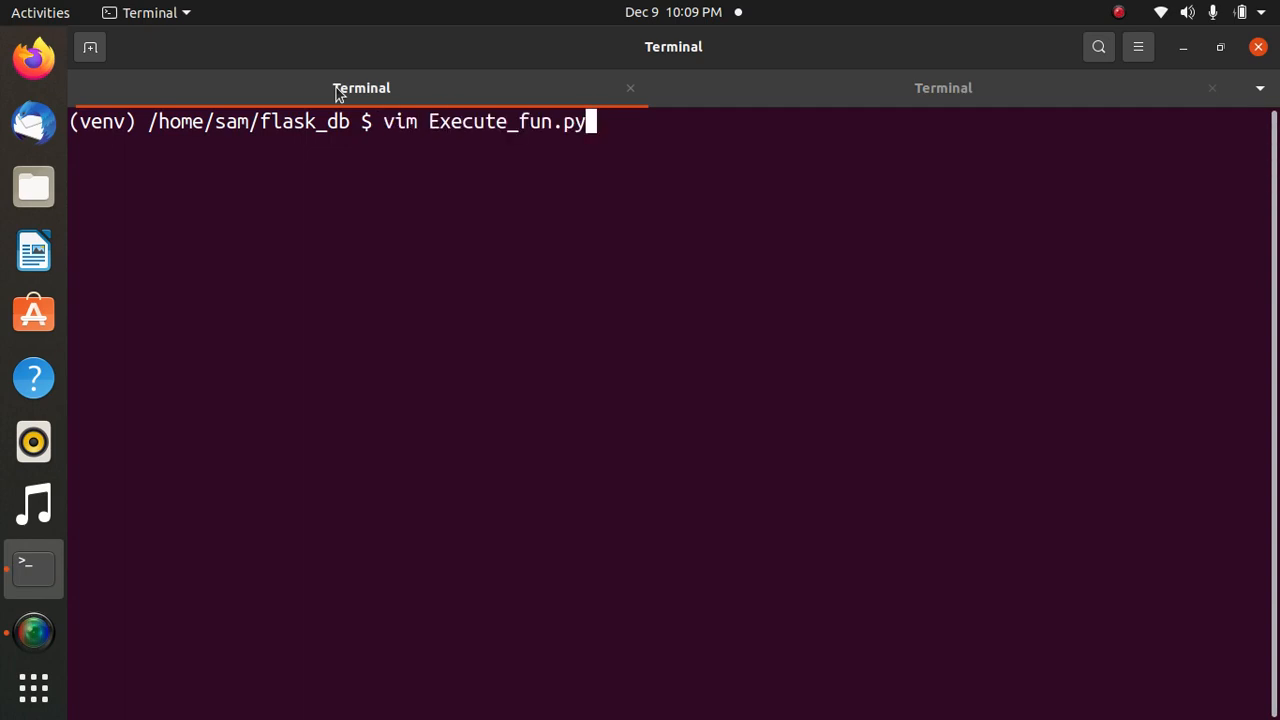
{"action": "key", "text": "Return"}
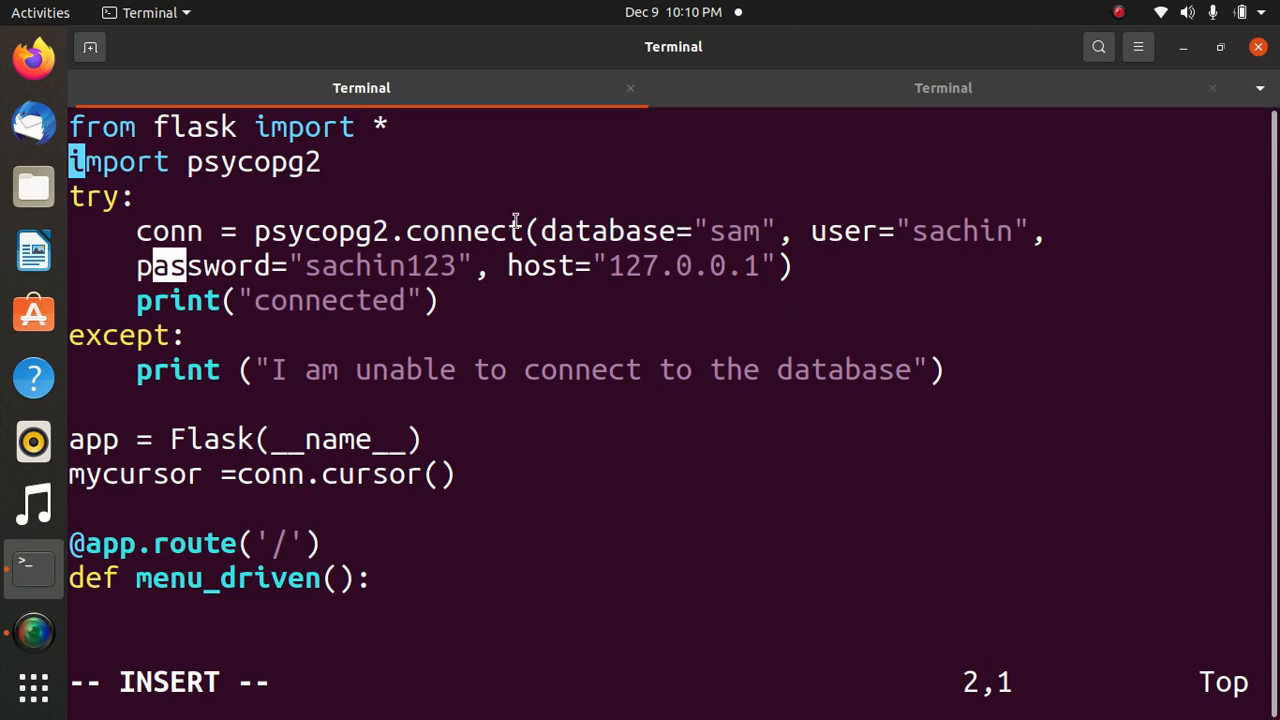
{"action": "double_click", "coordinate": [744, 231]}
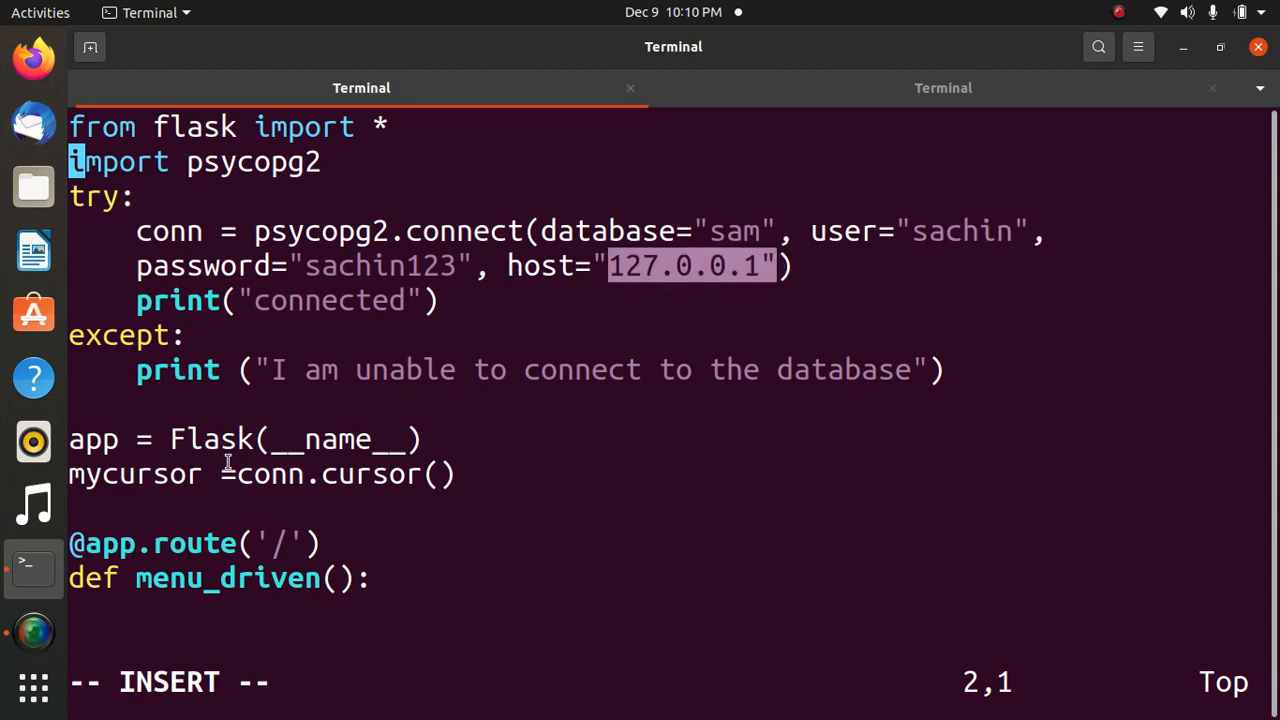
{"action": "mouse_move", "coordinate": [128, 371]}
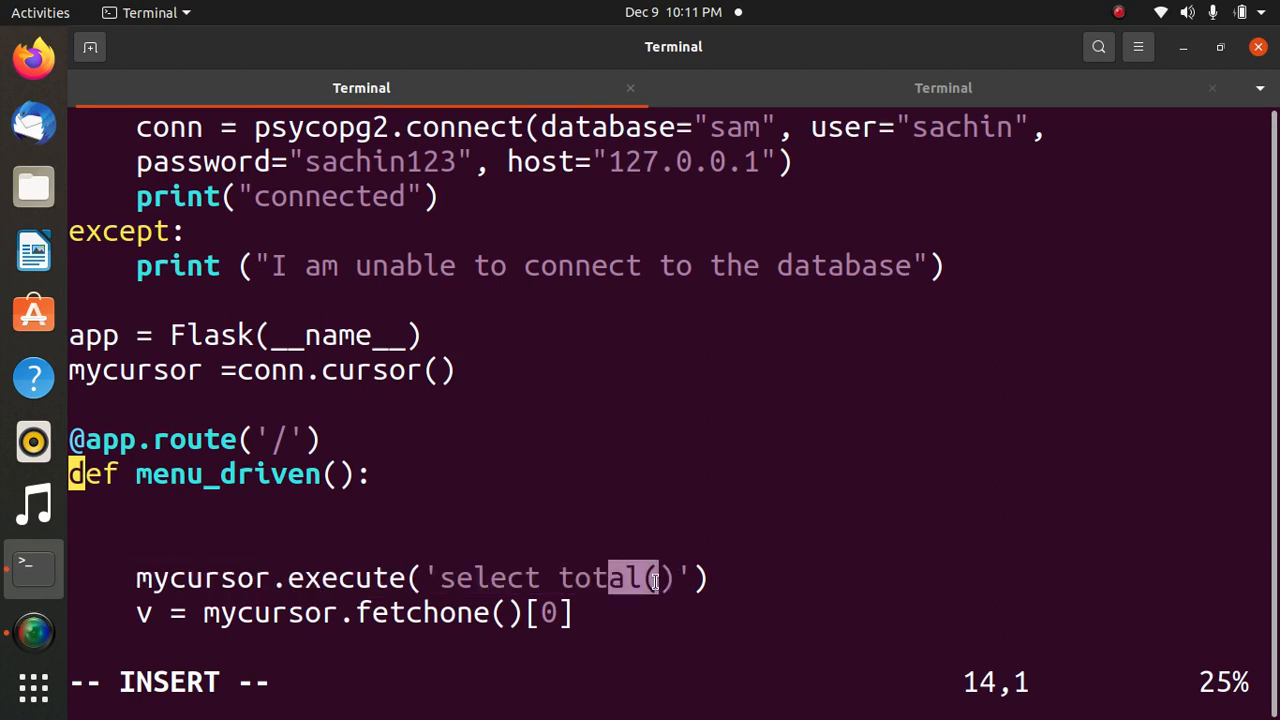
{"action": "mouse_move", "coordinate": [308, 583]}
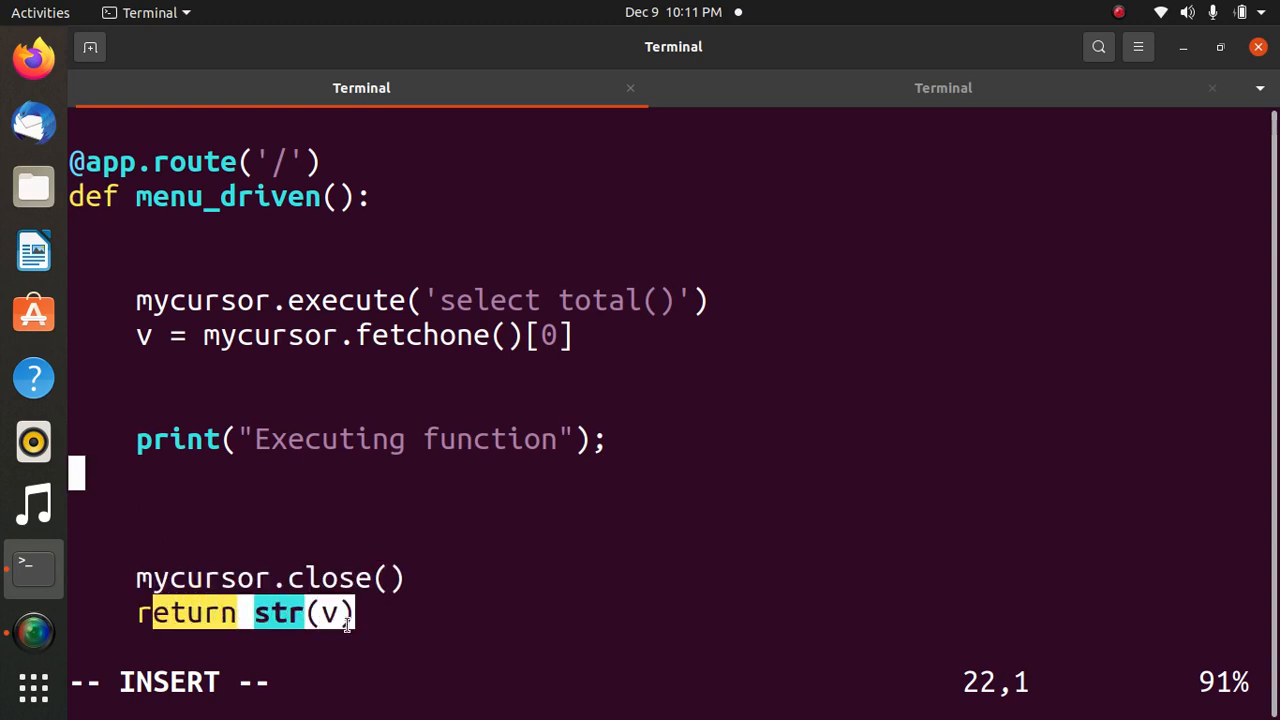
{"action": "mouse_move", "coordinate": [278, 533]}
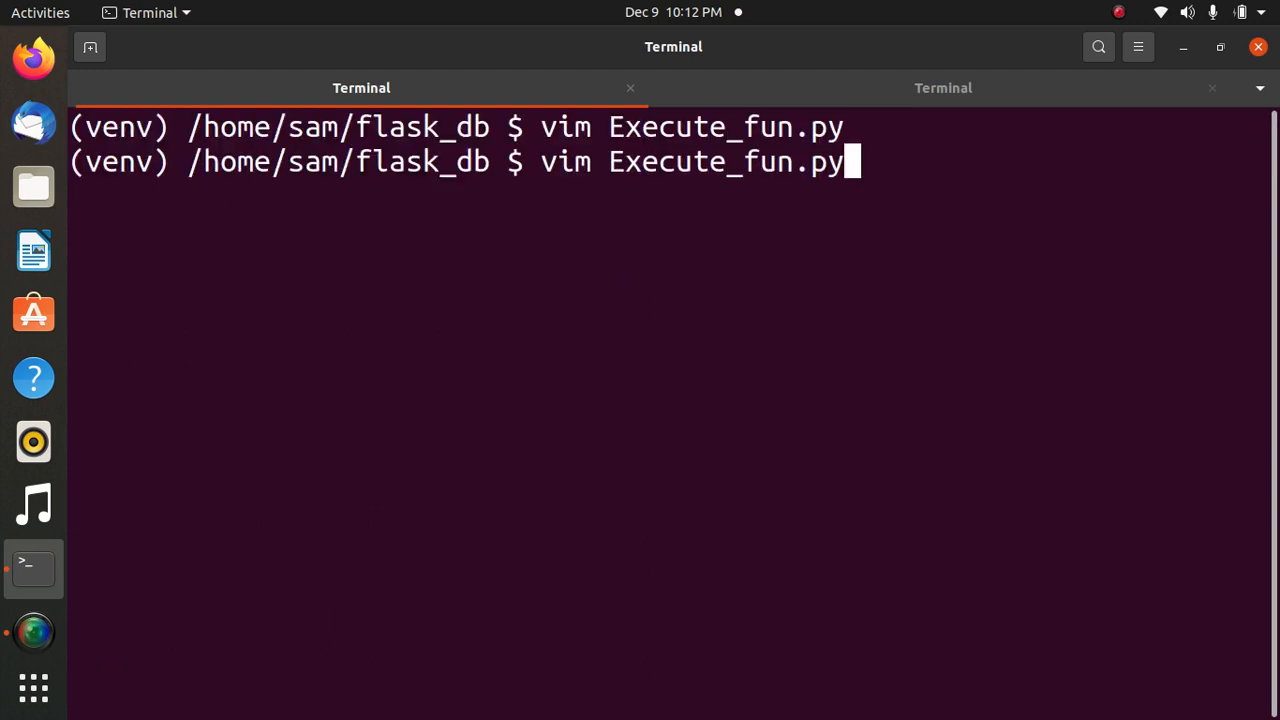
Set FLASK_APP to Execute_fun.py, clear the screen, and launch flask run
{"action": "type", "text": "export FLASK_APP=Execute_fun.py"}
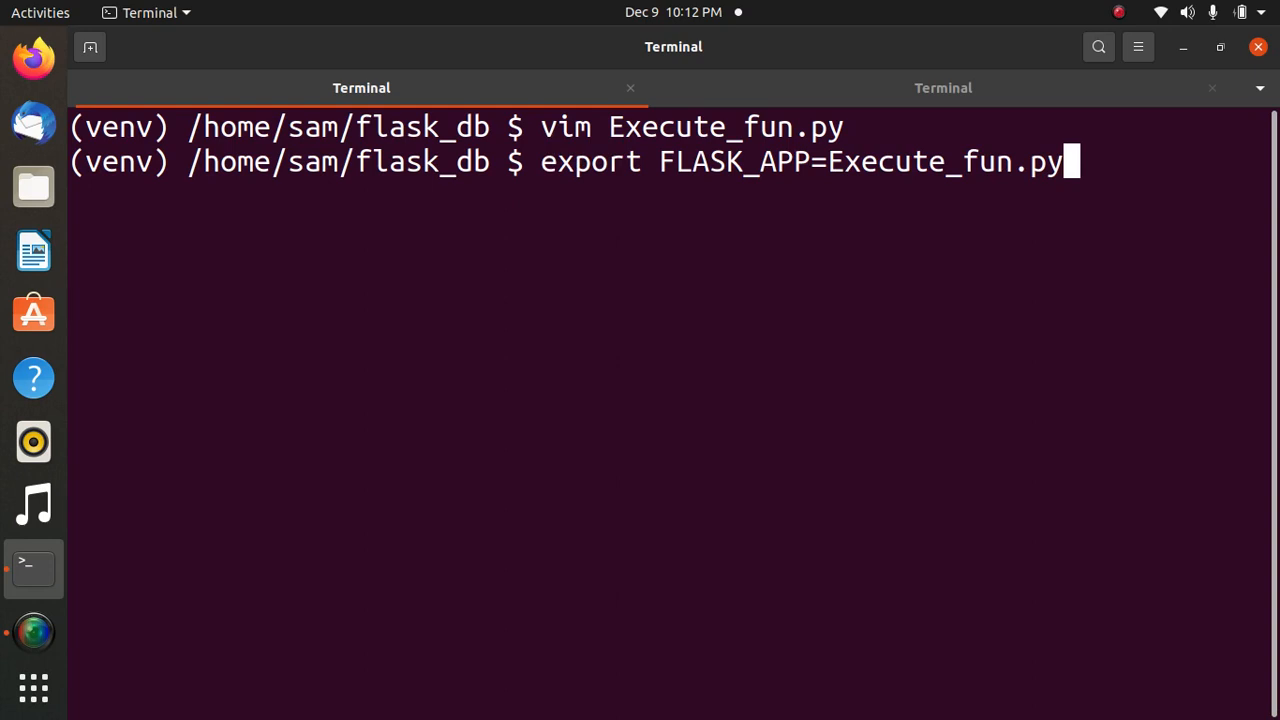
{"action": "type", "text": "clear"}
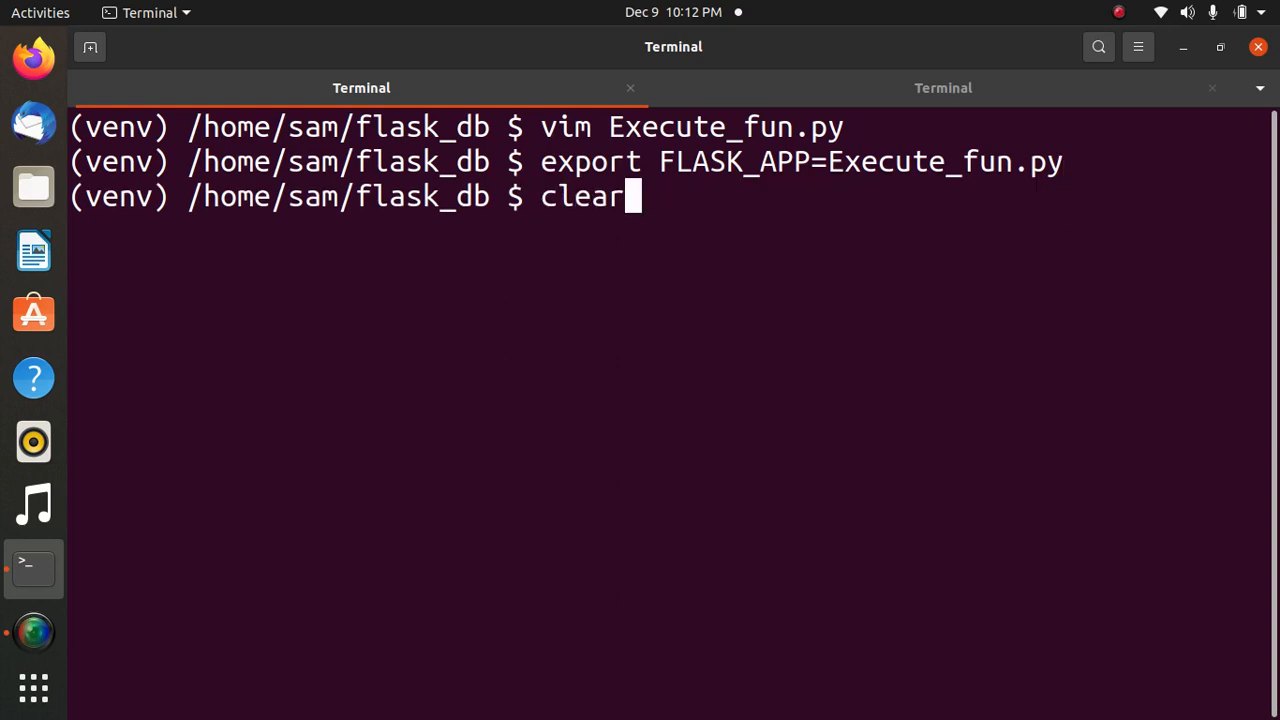
{"action": "type", "text": "flask run"}
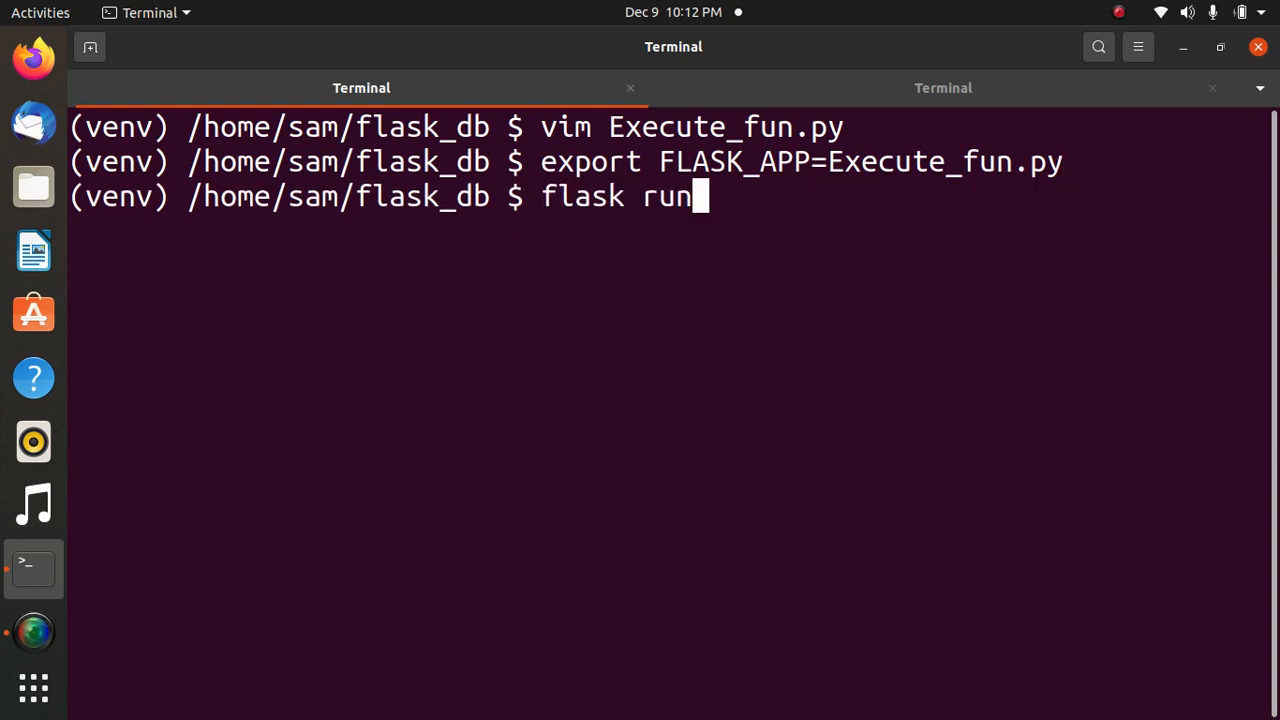
{"action": "key", "text": "Return"}
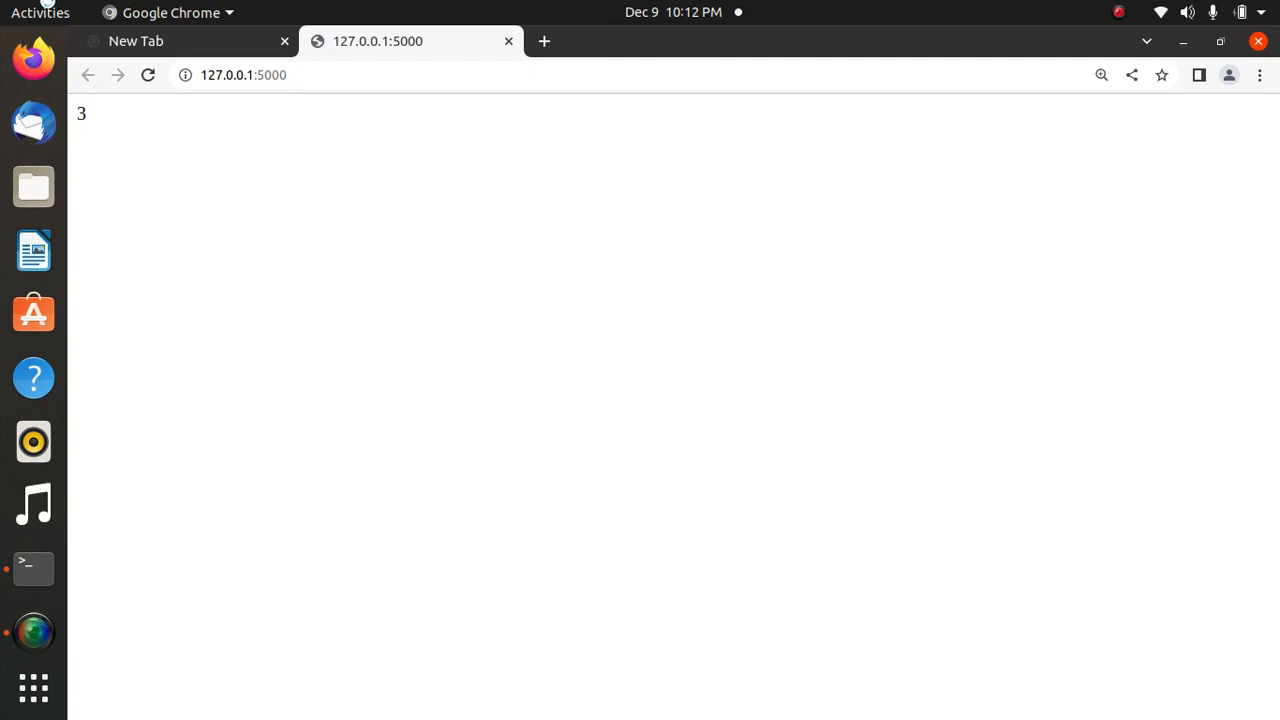
Show all windows in Activities to see the Flask server log printing 'Executing function'
{"action": "left_click", "coordinate": [40, 11]}
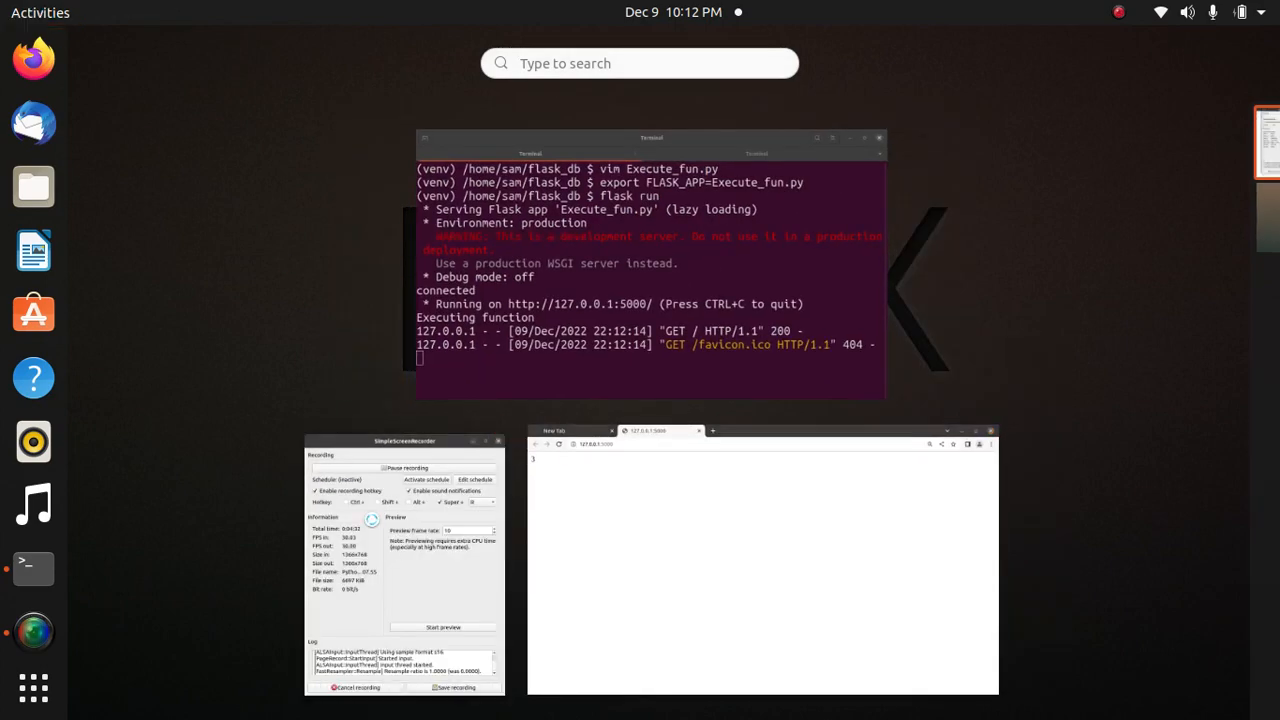